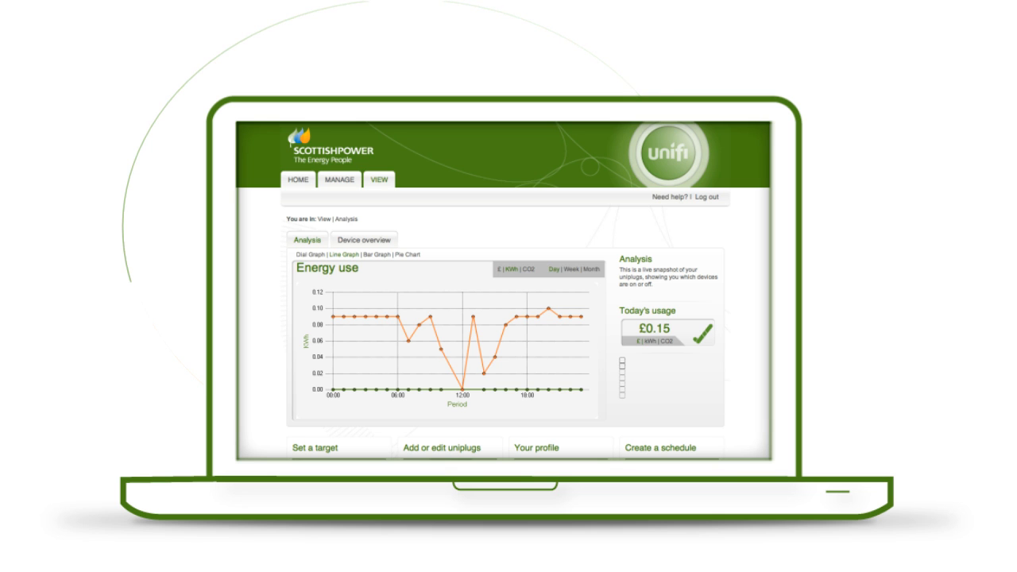
# - Switch from the energy-use line graph to the numbered plug device overview
pyautogui.click(362, 238)
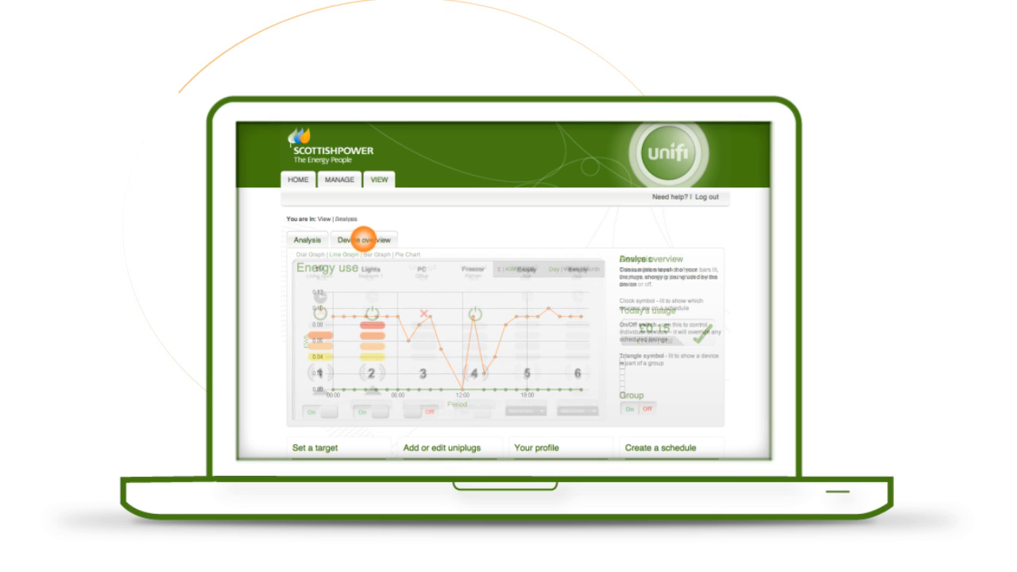
pyautogui.click(362, 238)
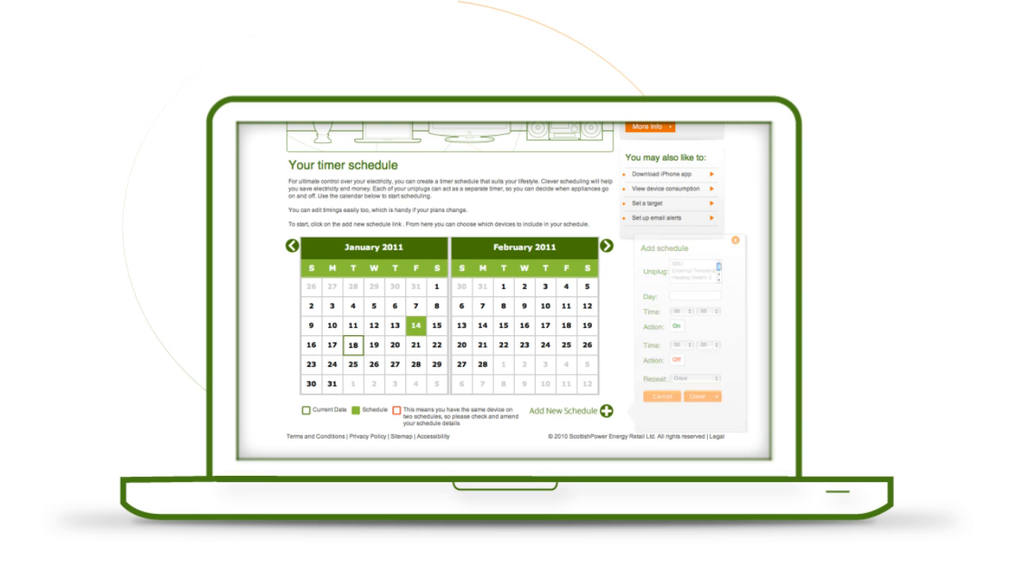
# - Bring up the January–February 2011 timer schedule calendar with the Add schedule form
pyautogui.click(733, 239)
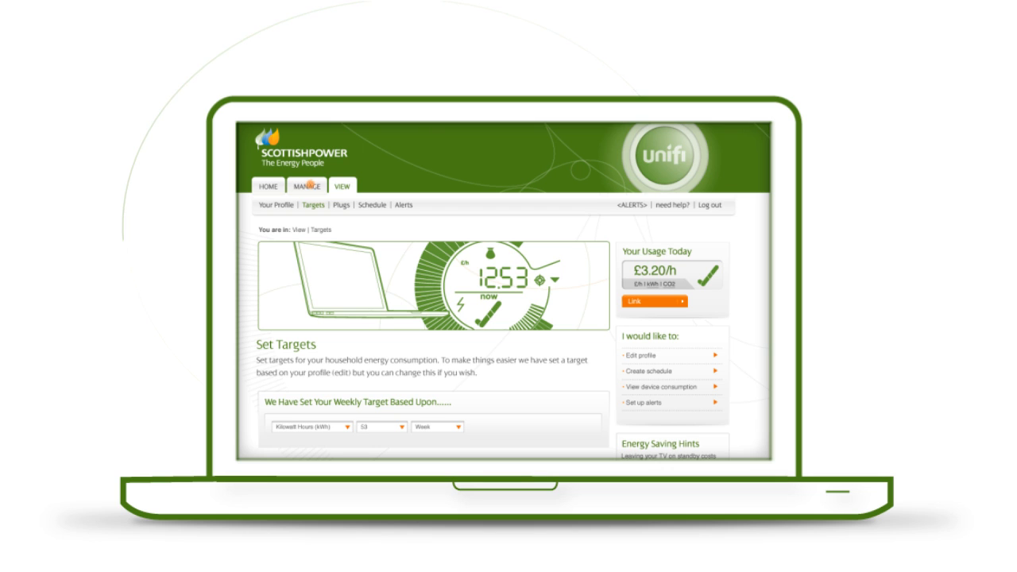
# - Show the Set Targets page with today's £3.20/h usage and the weekly target form
pyautogui.click(313, 205)
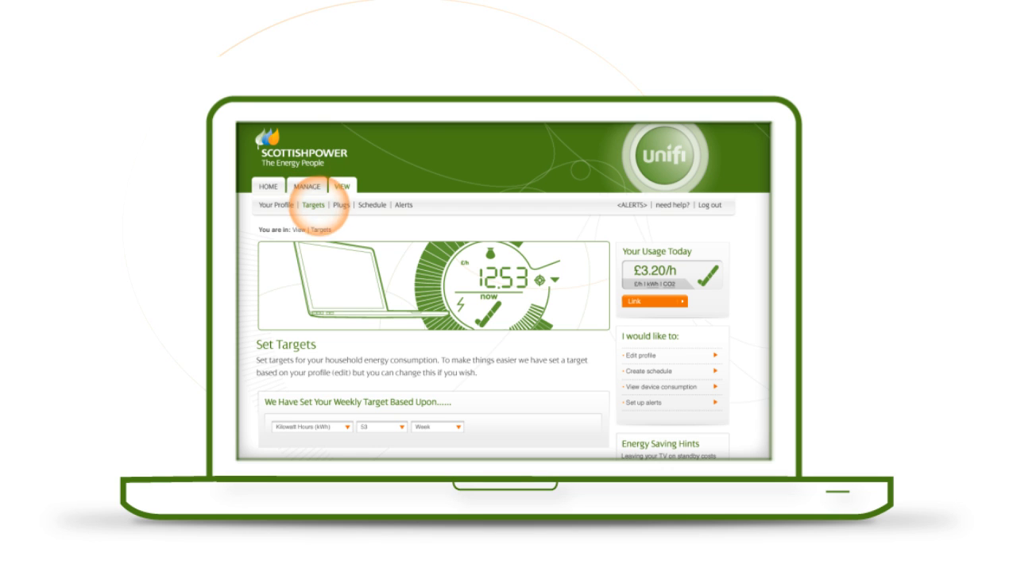